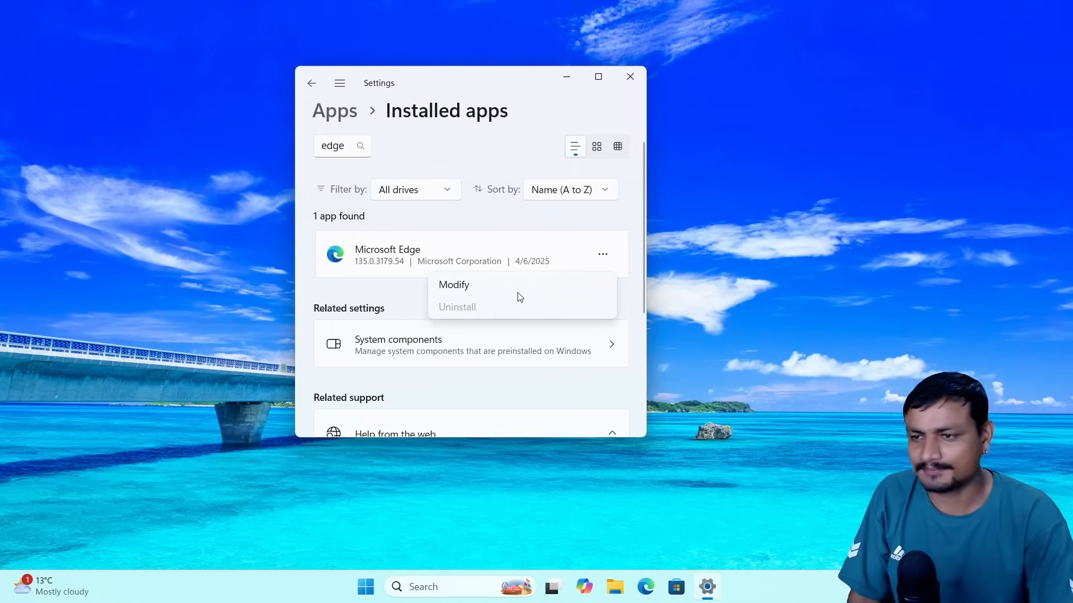
mouse_move(460, 313)
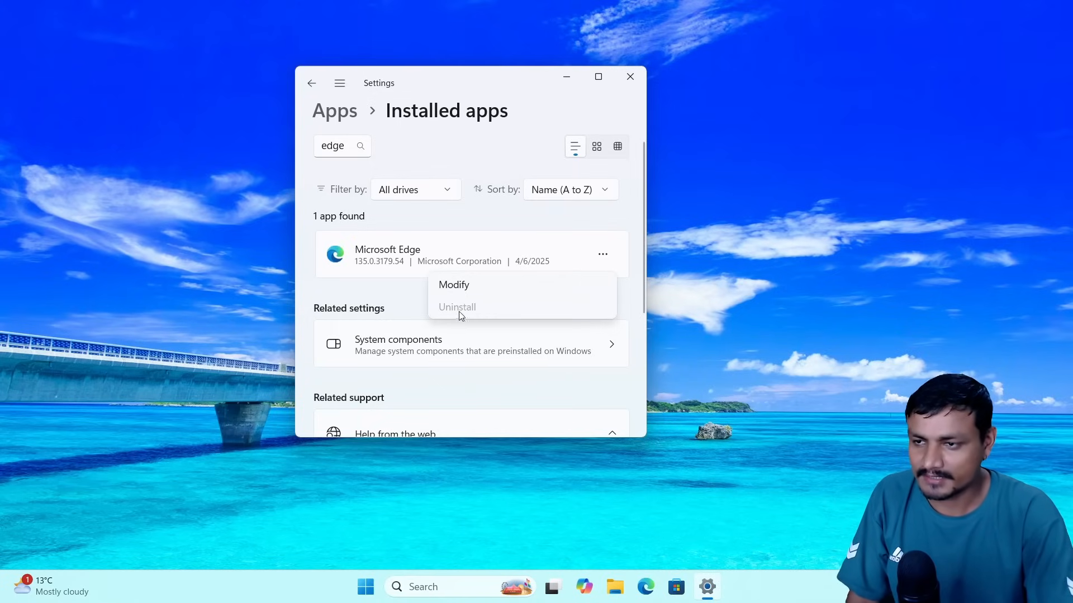
mouse_move(463, 309)
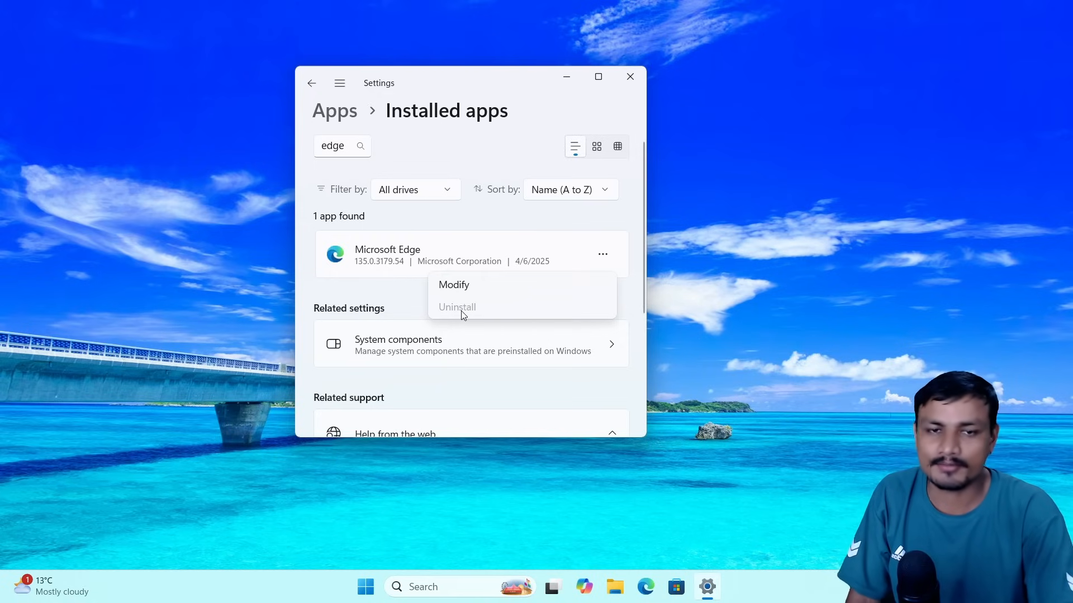
mouse_move(870, 93)
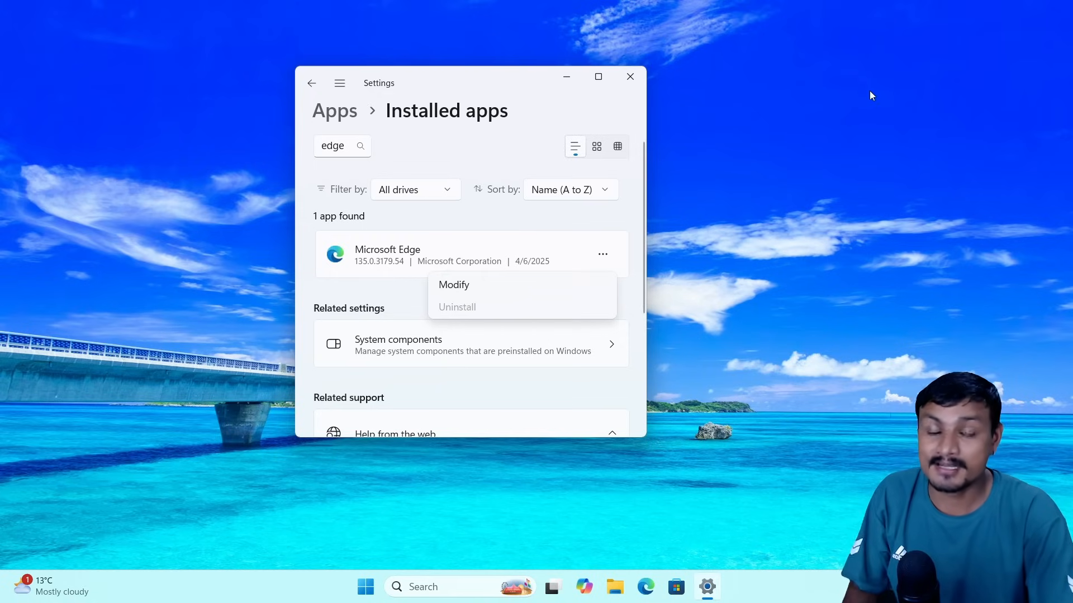
mouse_move(818, 93)
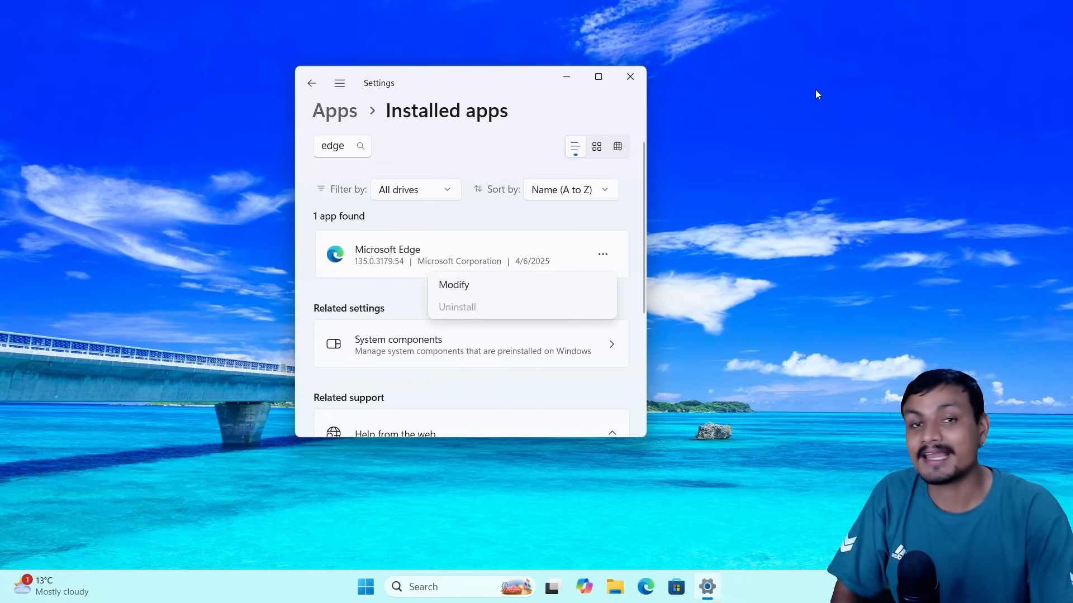
mouse_move(852, 5)
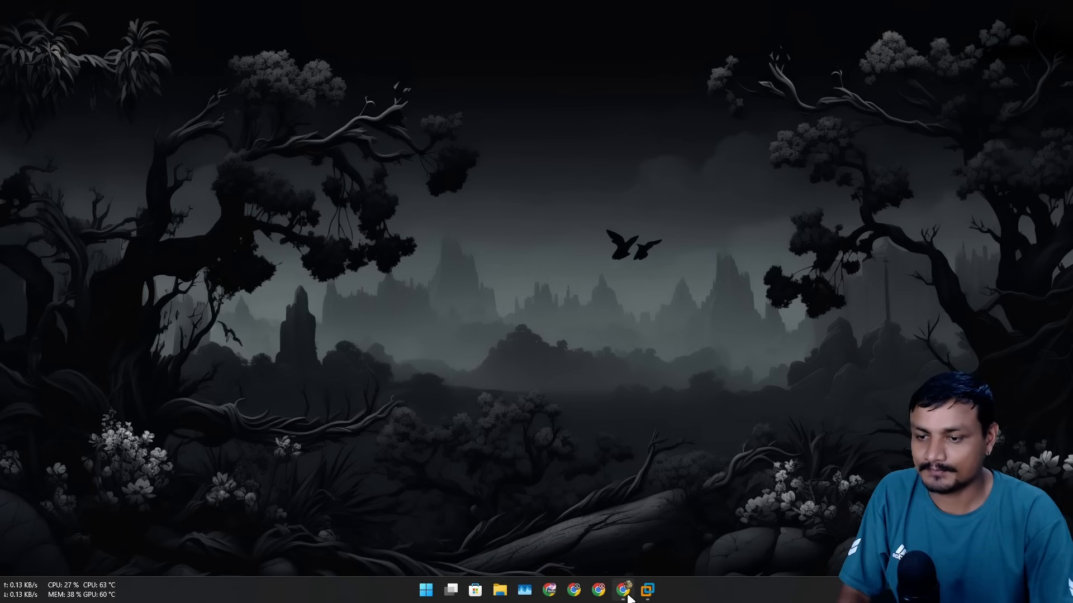
Step: Put away the Installed apps window so the Microsoft Store Wintoys page is showing
left_click(624, 590)
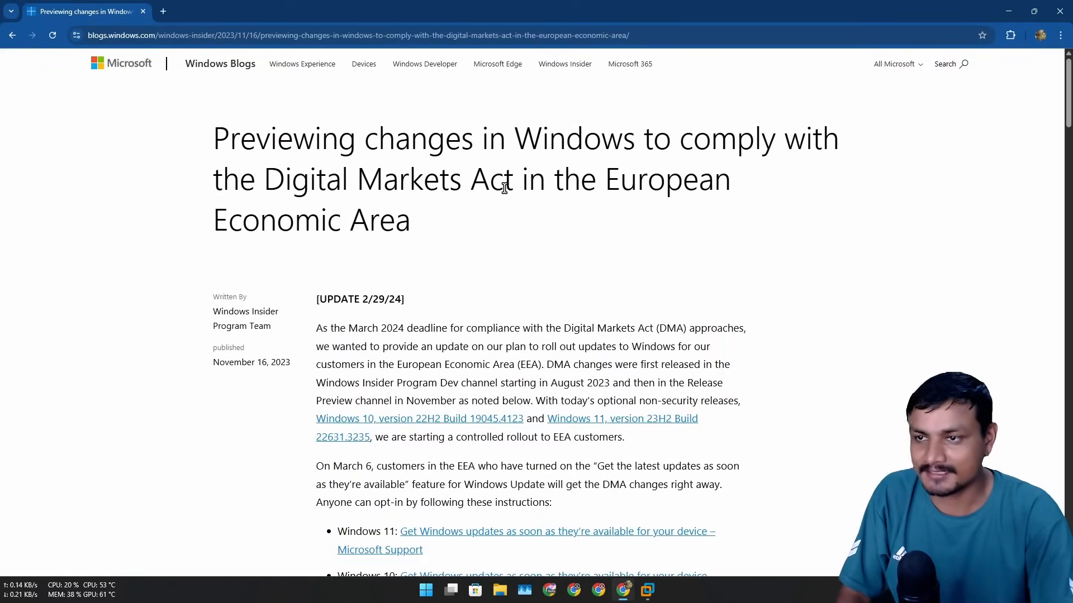
mouse_move(515, 184)
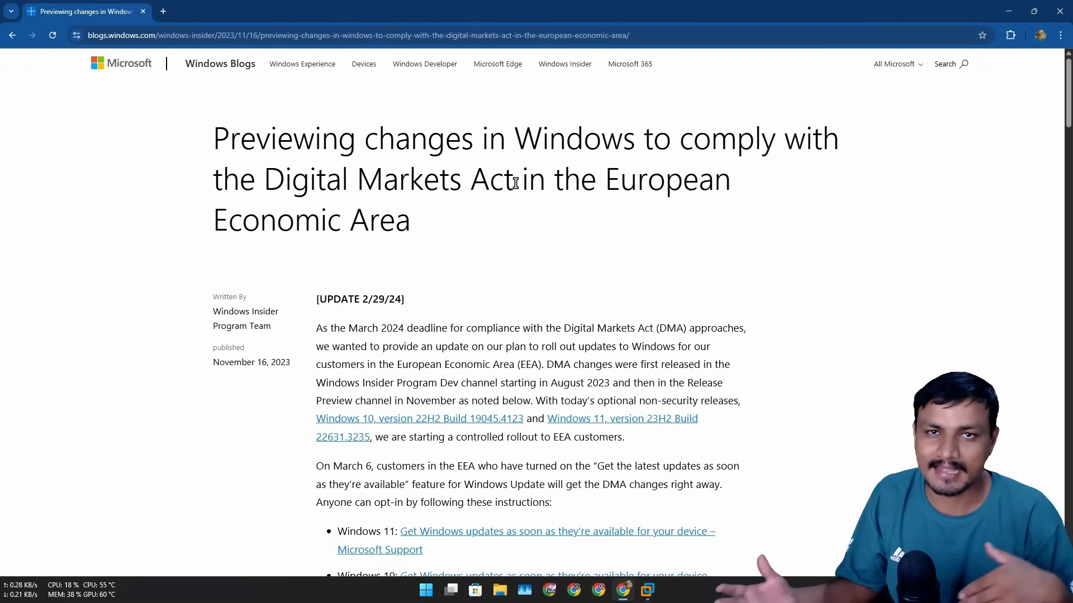
left_click_drag(263, 180, 502, 180)
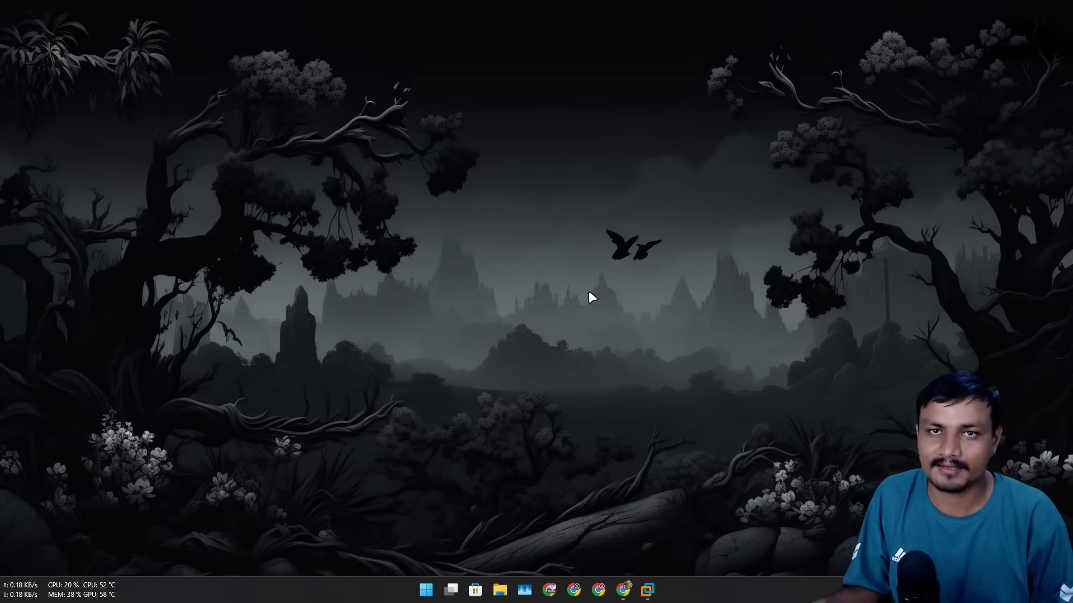
mouse_move(539, 376)
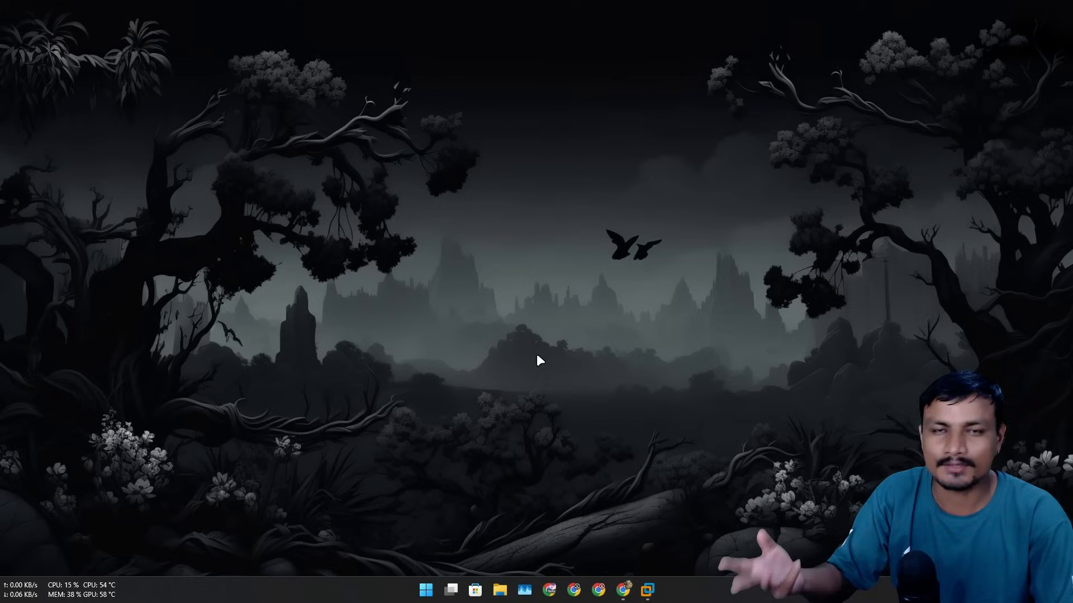
mouse_move(531, 382)
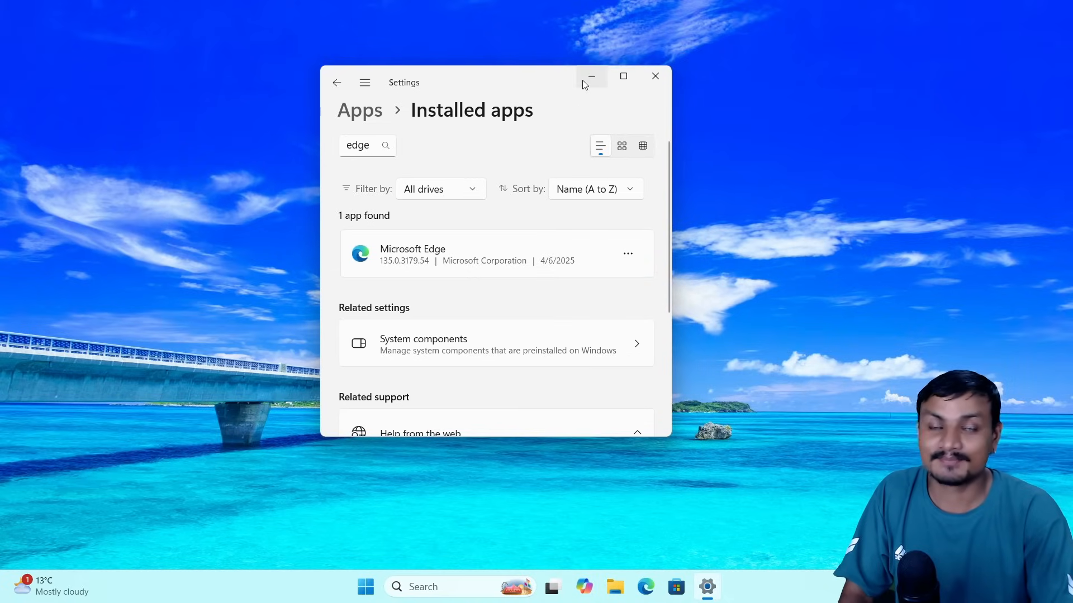
mouse_move(584, 83)
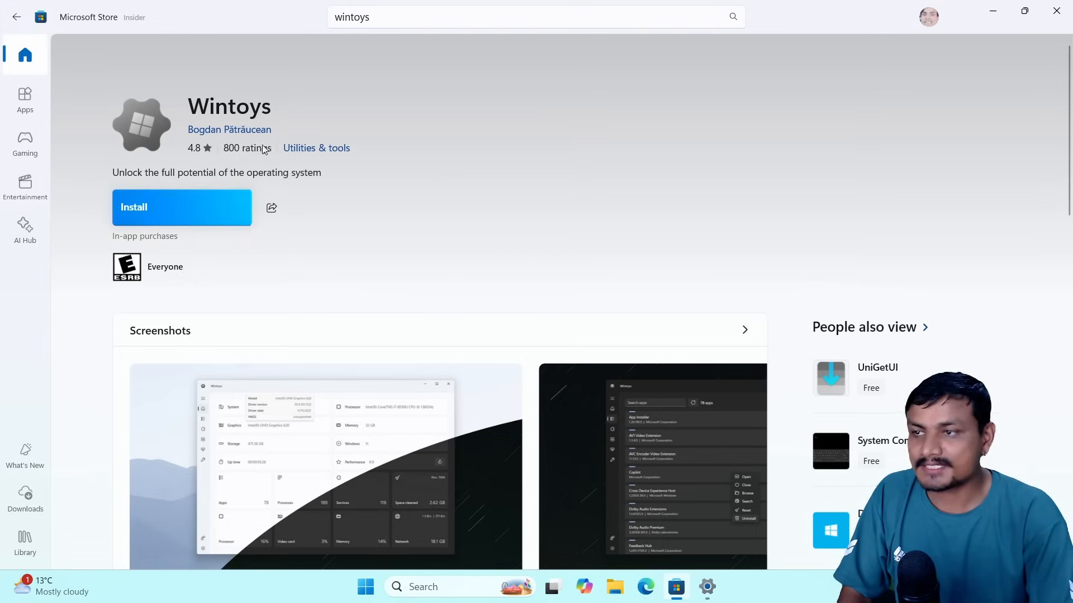
Step: Install Wintoys from its Store page and launch it once the download finishes
left_click(181, 207)
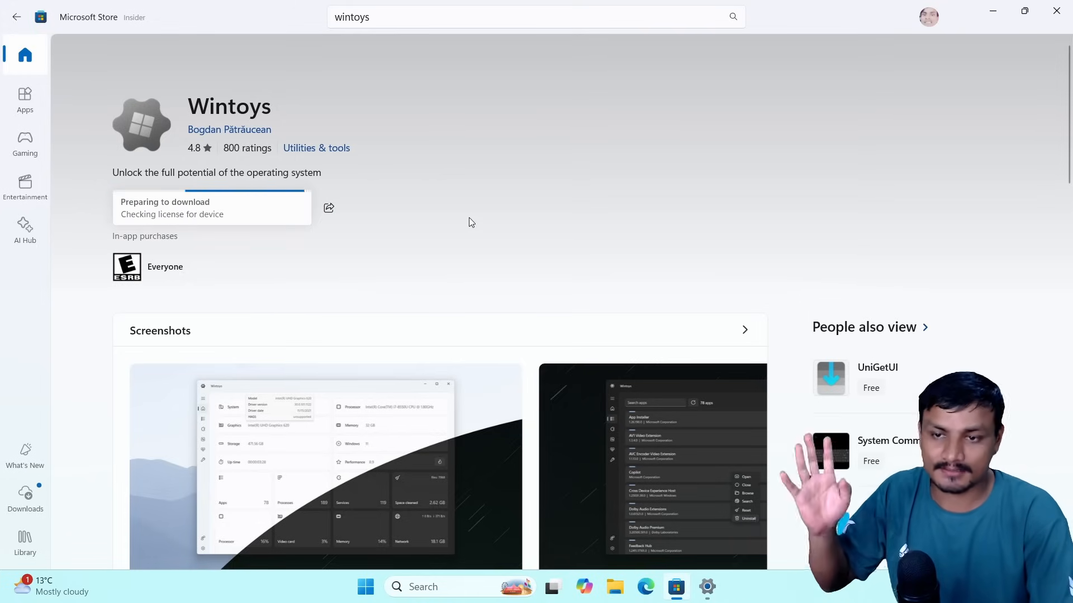
scroll("down", 3)
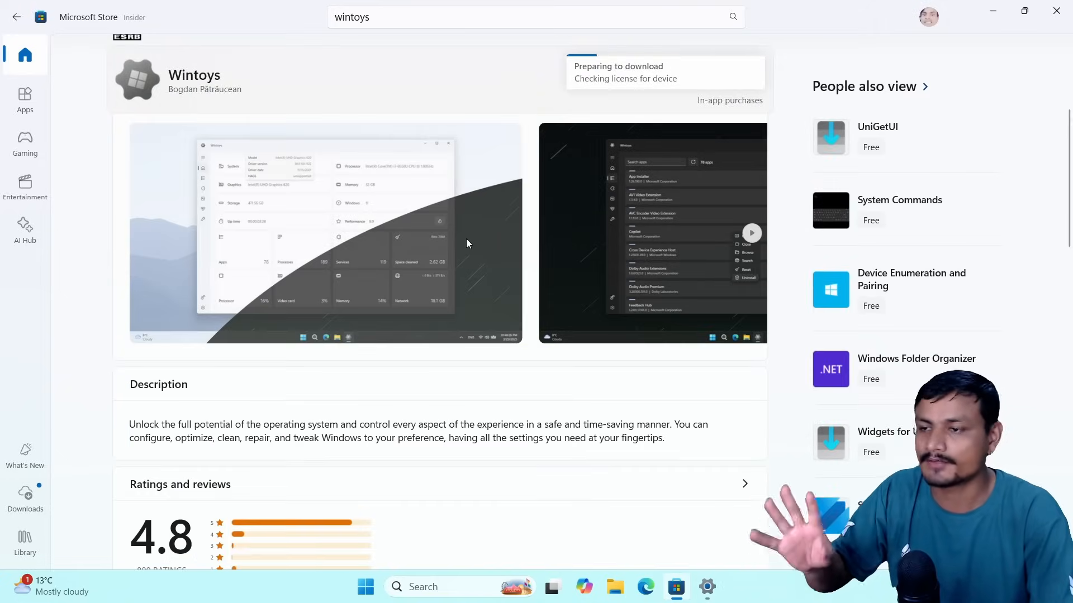
scroll("down", 3)
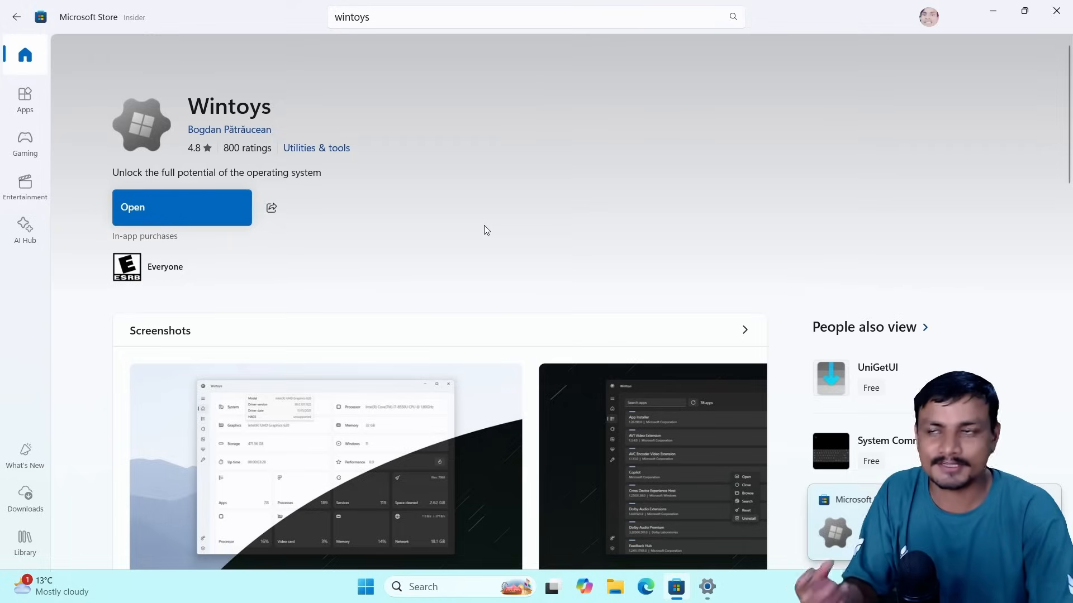
mouse_move(437, 229)
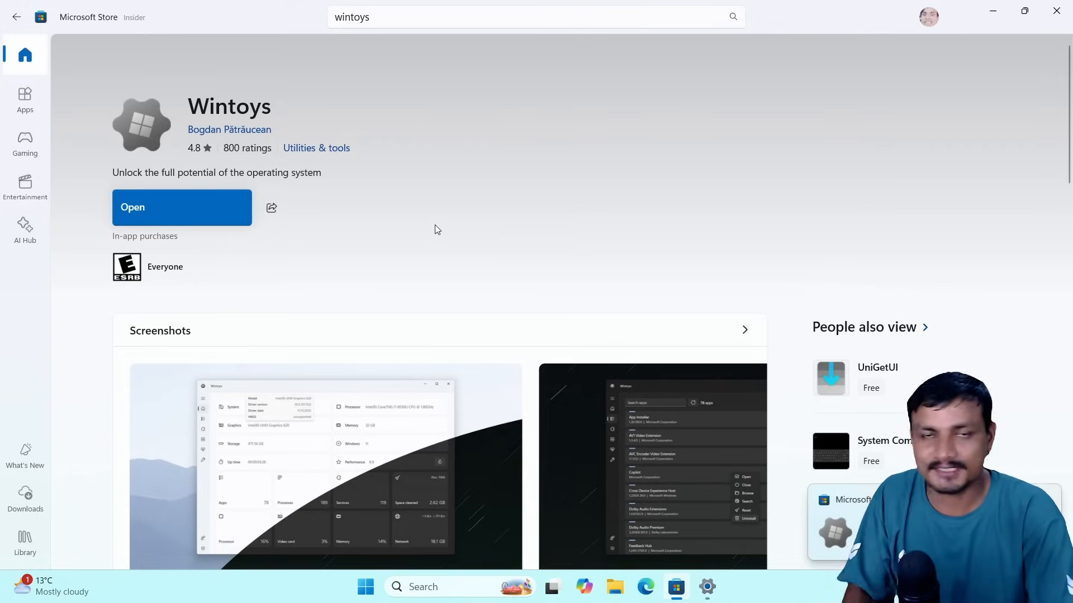
left_click(182, 208)
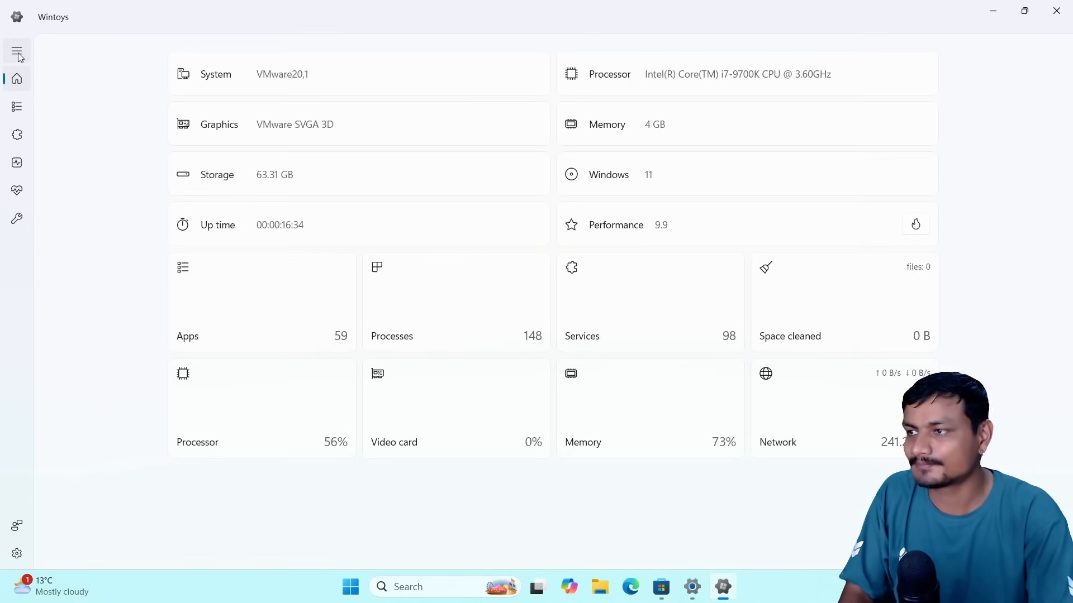
mouse_move(17, 50)
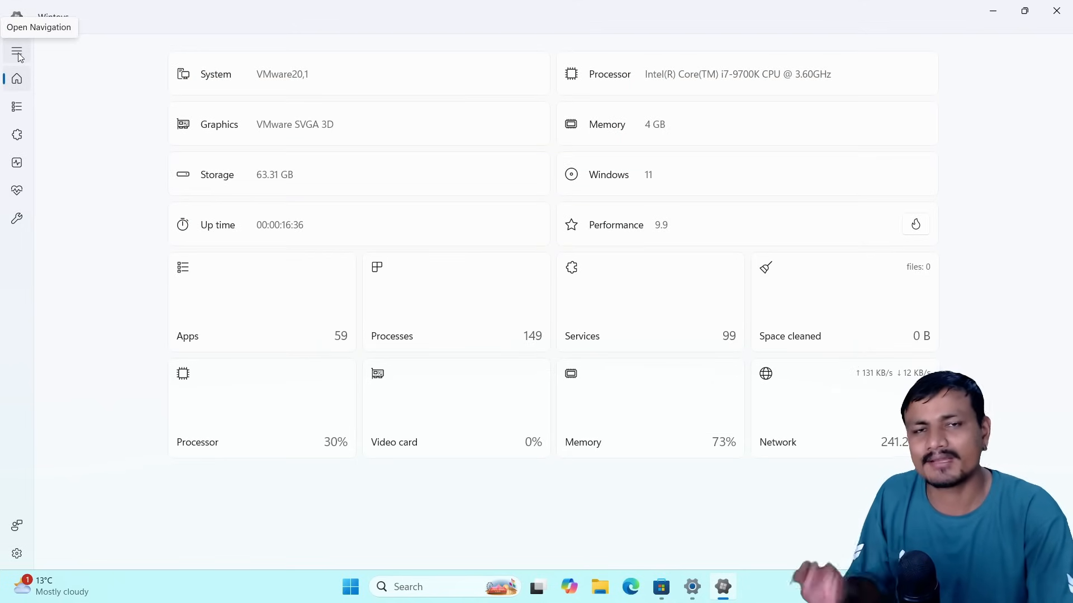
Step: Go to the Wintoys Tweaks page and scroll to the System section listing Digital markets act
left_click(17, 52)
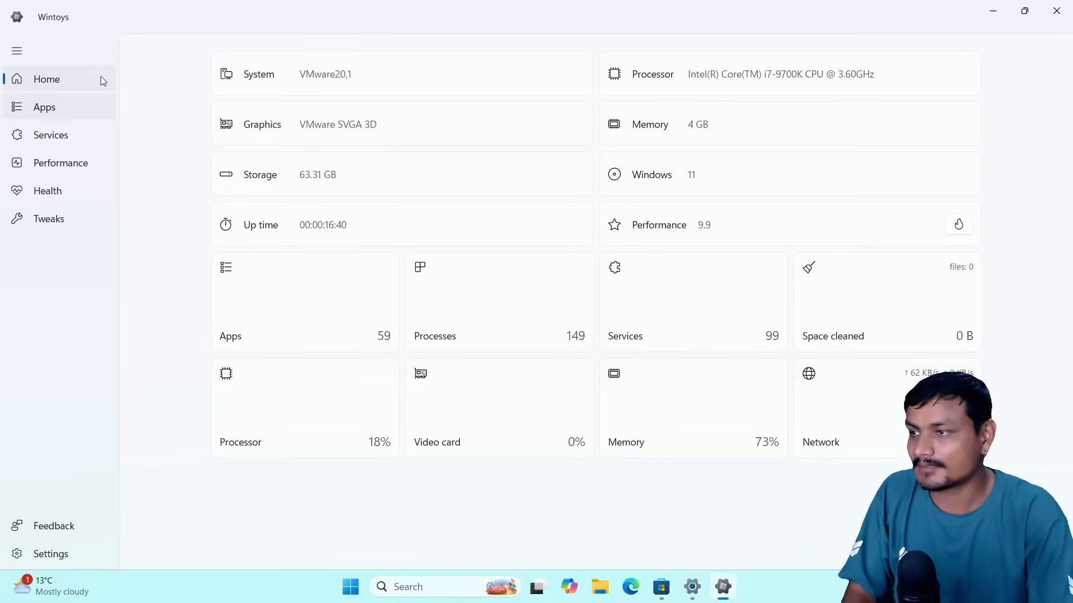
mouse_move(61, 219)
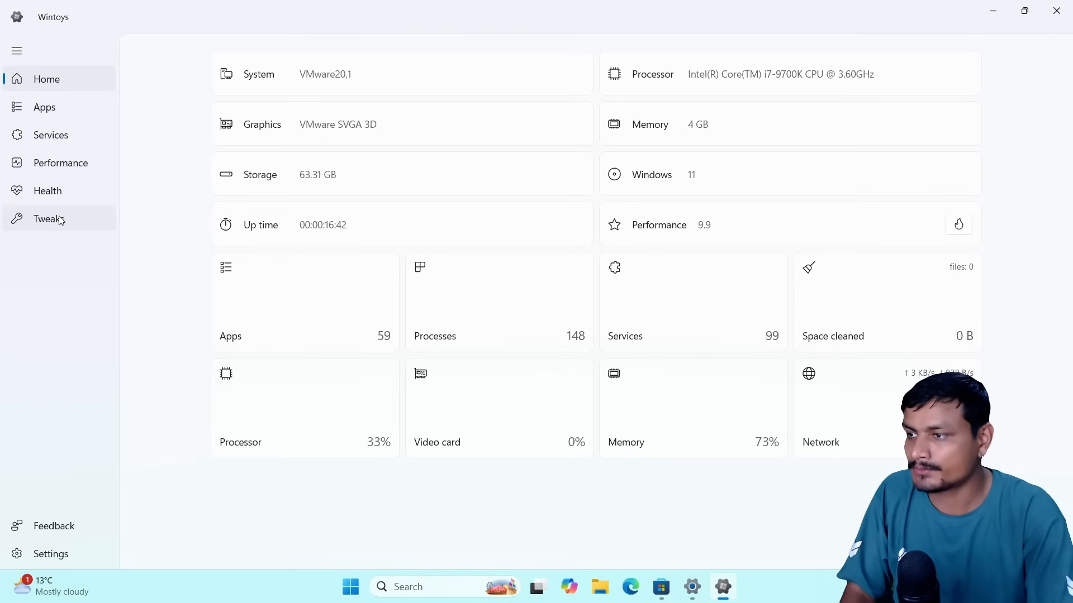
left_click(46, 218)
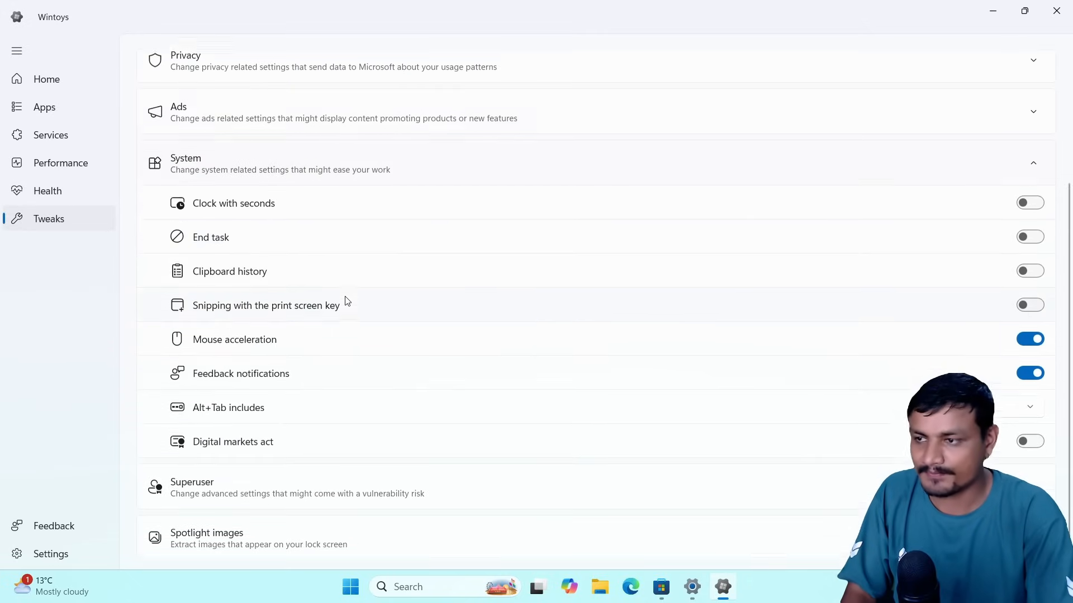
scroll("down", 3)
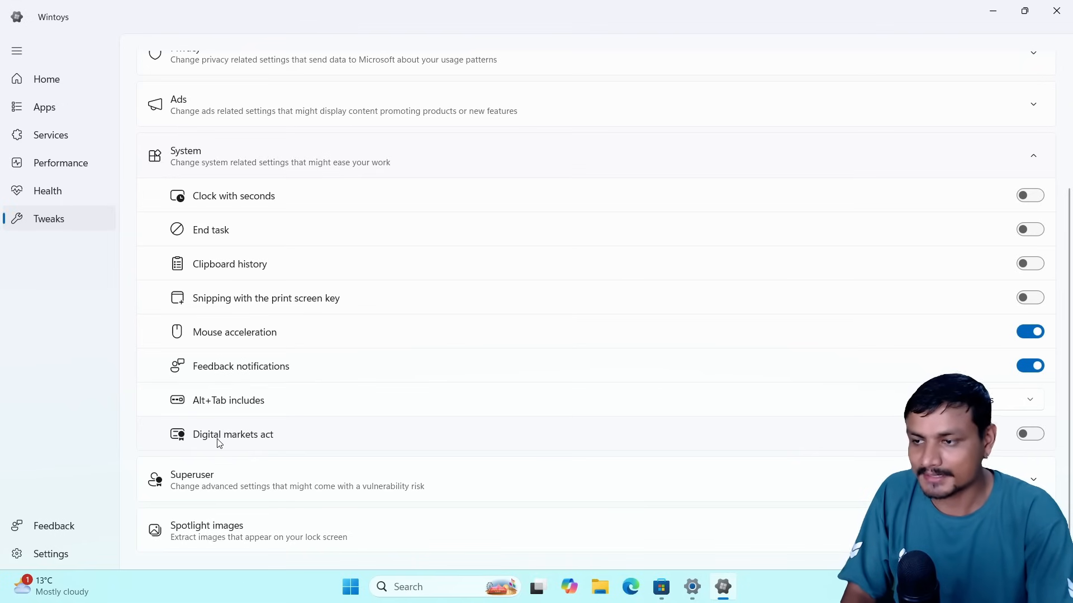
left_click(417, 587)
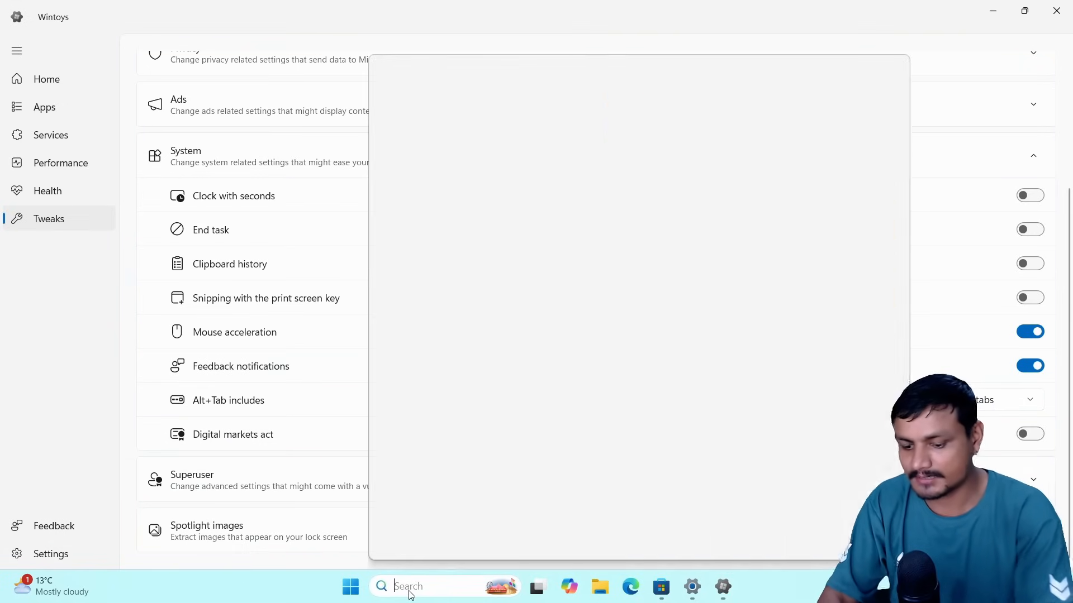
Step: Confirm Edge's uninstall is greyed out, then switch on the Digital markets act tweak
type("app")
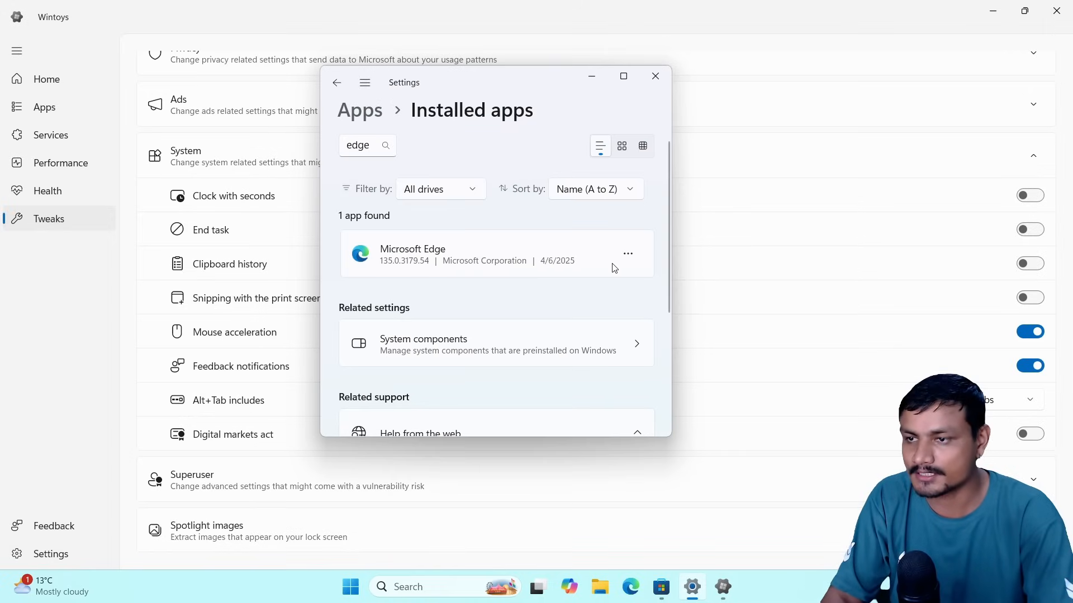
left_click(627, 254)
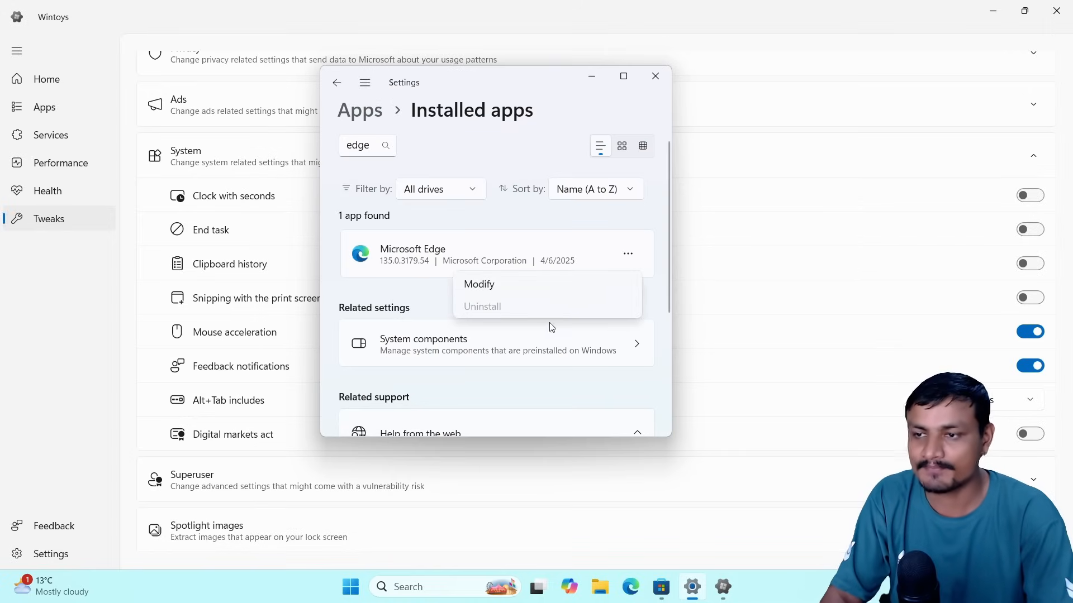
mouse_move(541, 317)
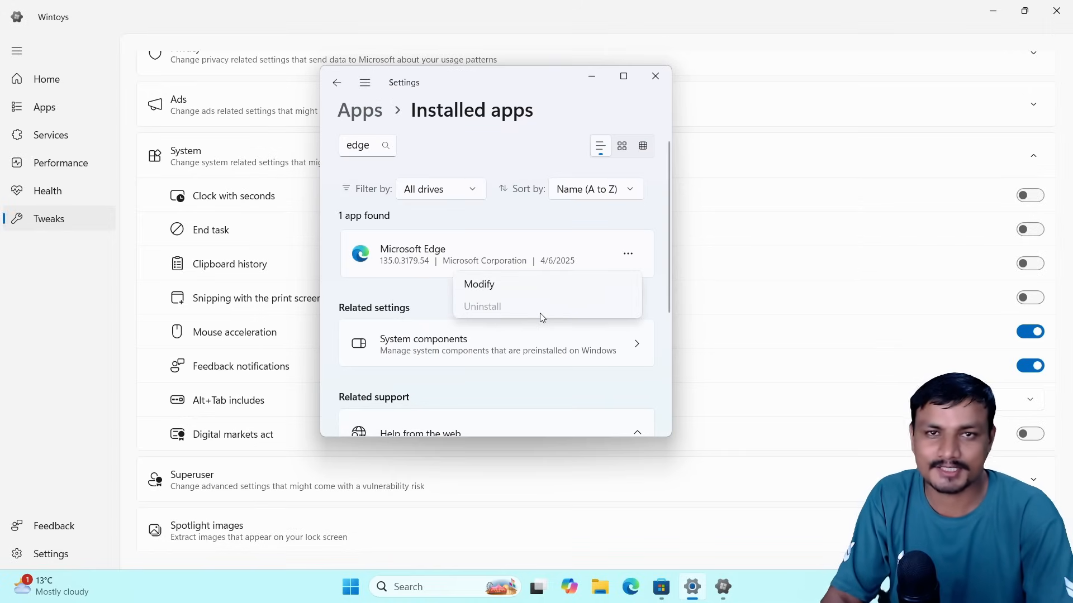
left_click(655, 76)
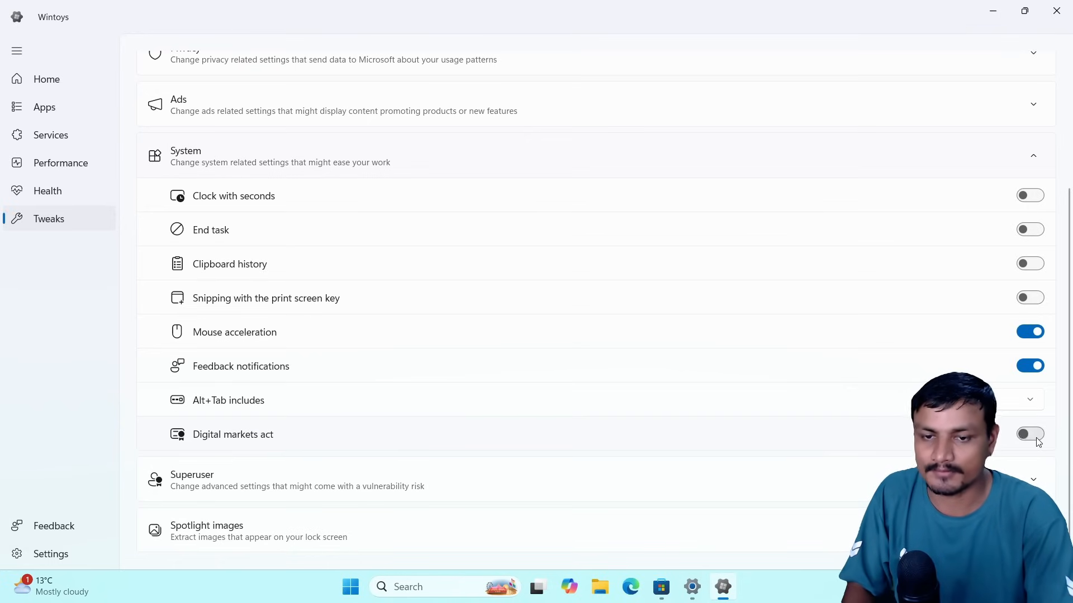
left_click(1029, 433)
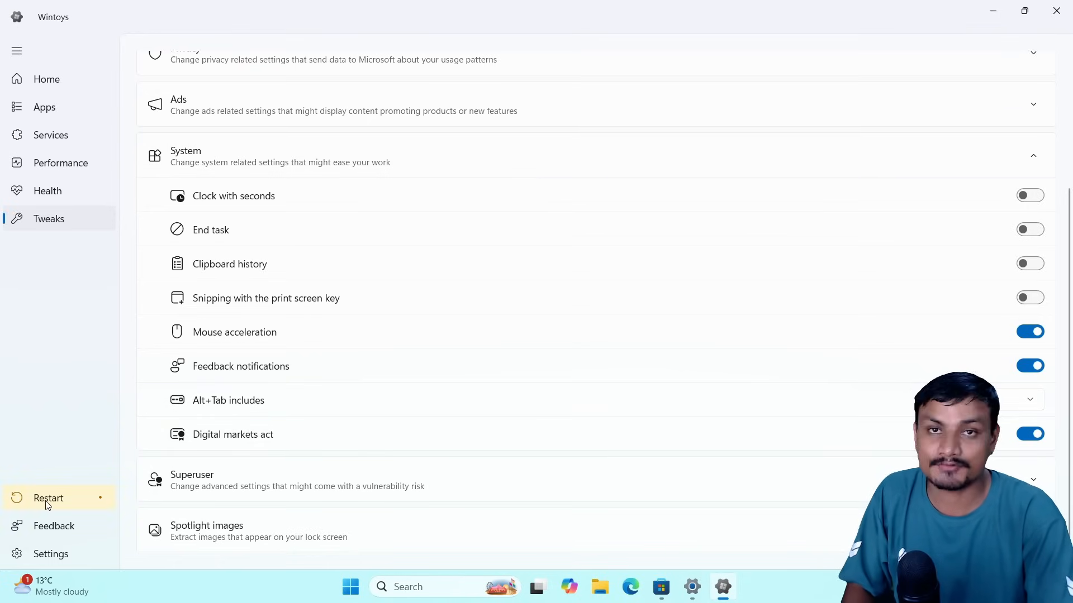
mouse_move(489, 333)
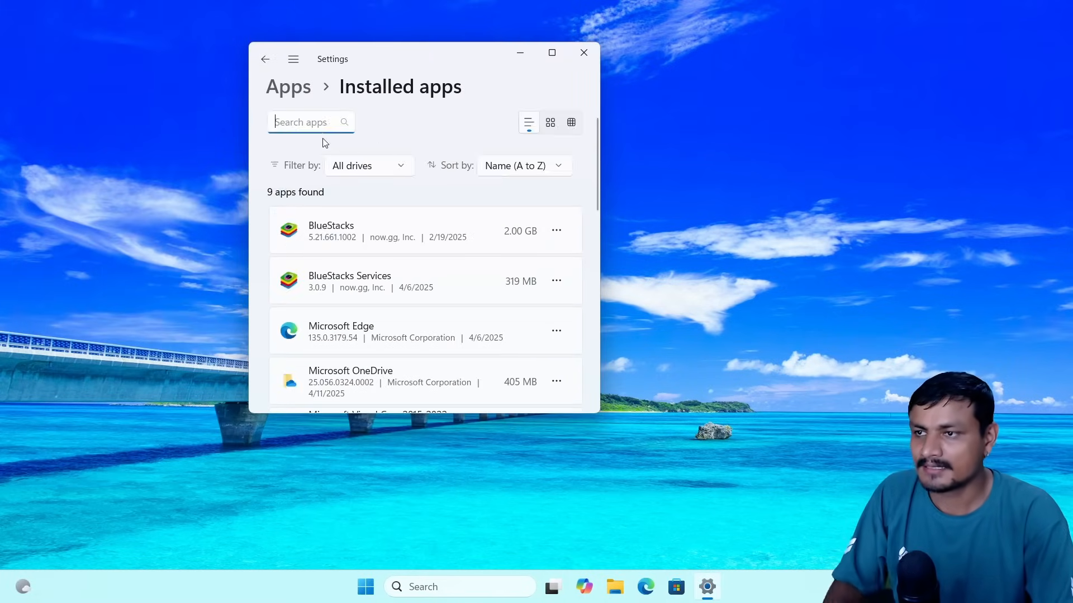
Step: Search installed apps for 'ed' and uninstall Microsoft Edge from its options menu
type("e")
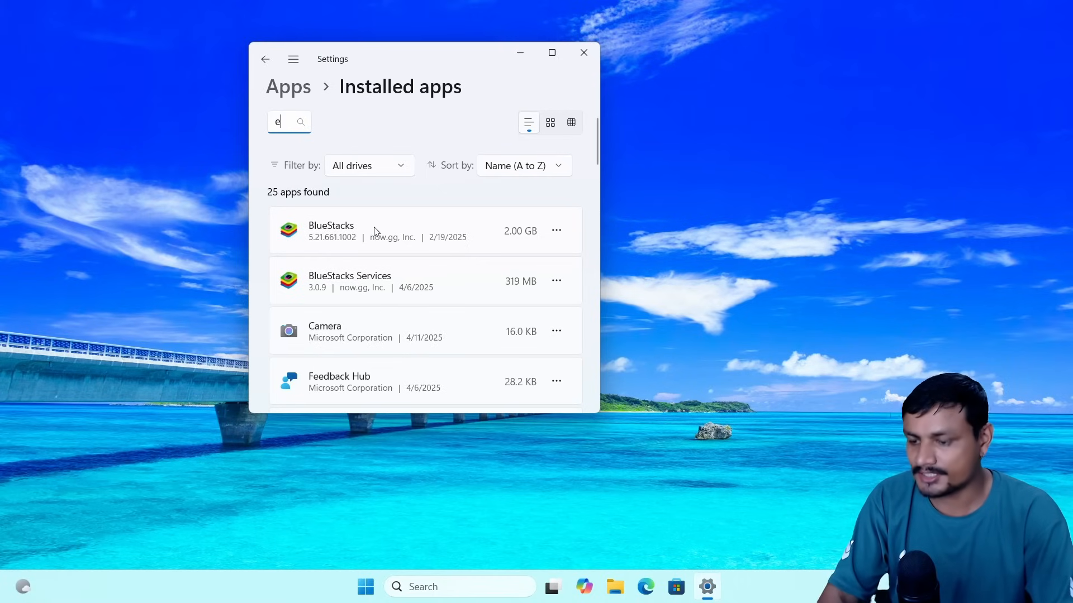
type("d")
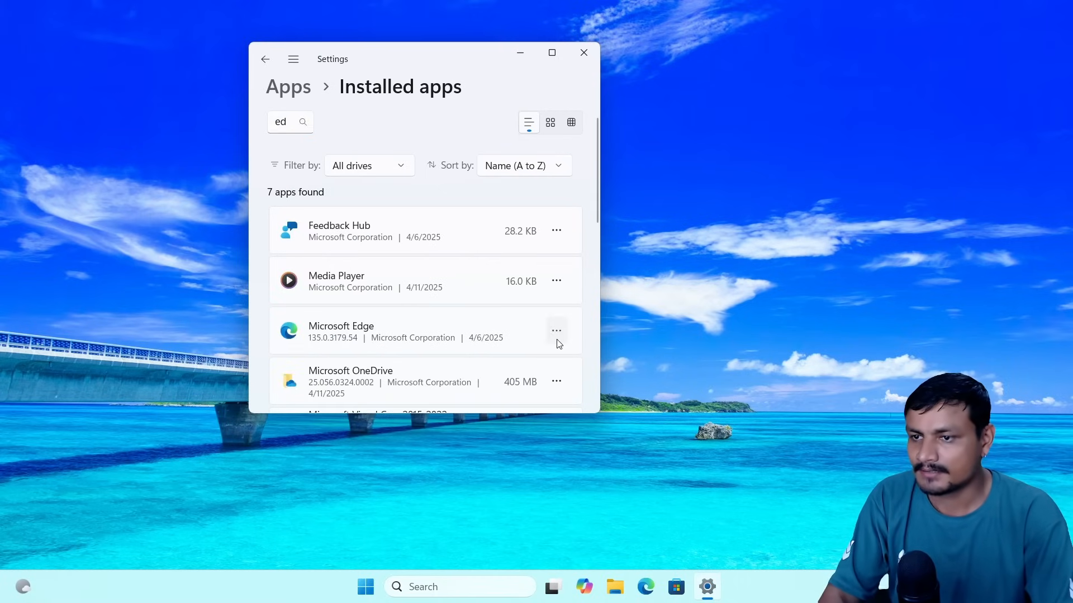
left_click(556, 331)
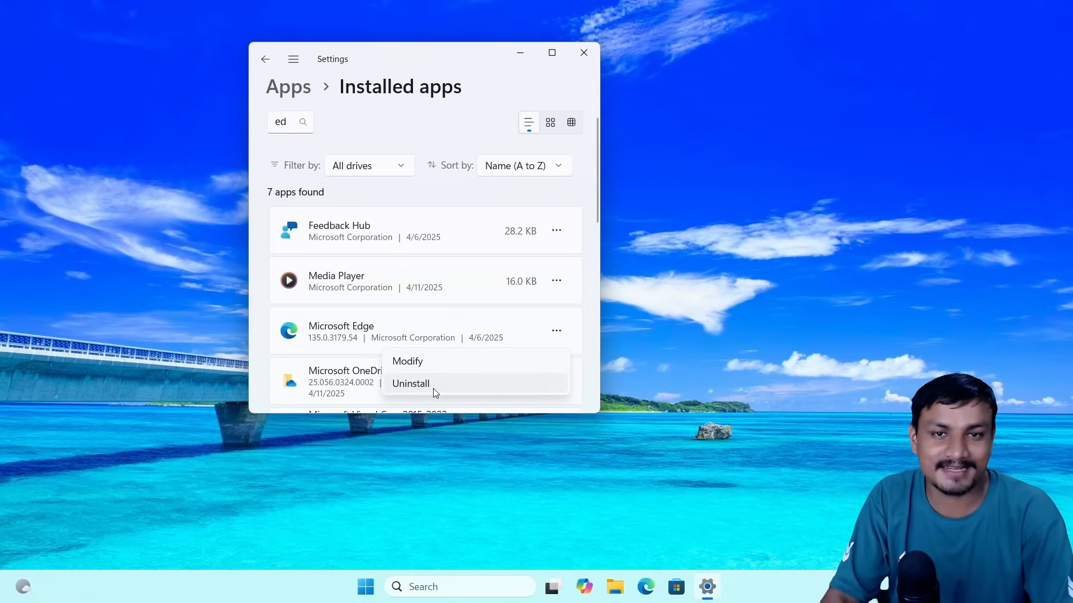
left_click(529, 292)
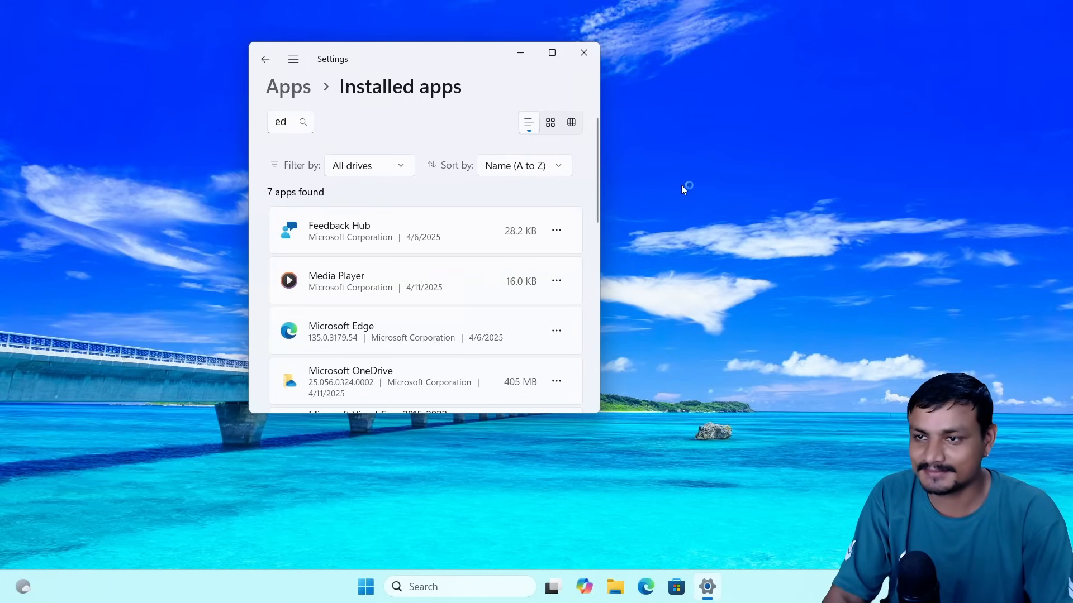
Step: Close the Settings window, leaving the desktop showing
left_click(583, 53)
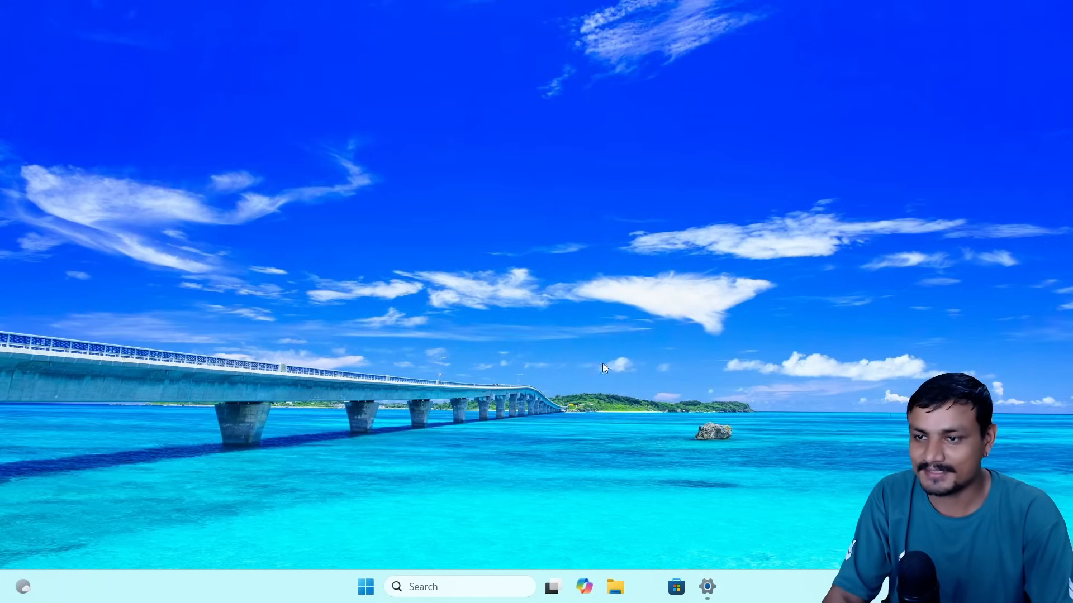
left_click(707, 587)
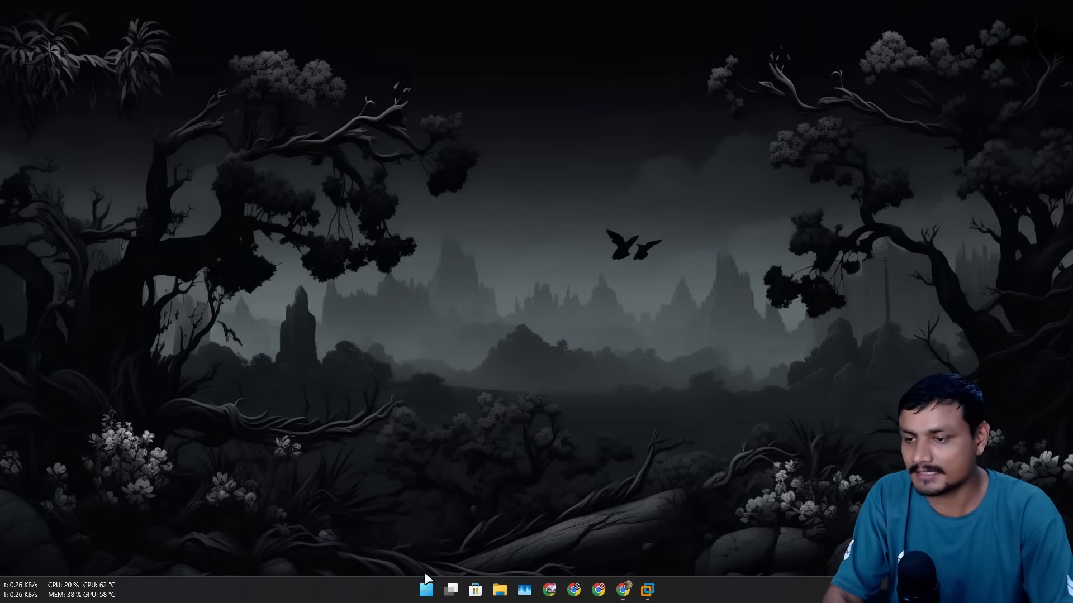
mouse_move(451, 418)
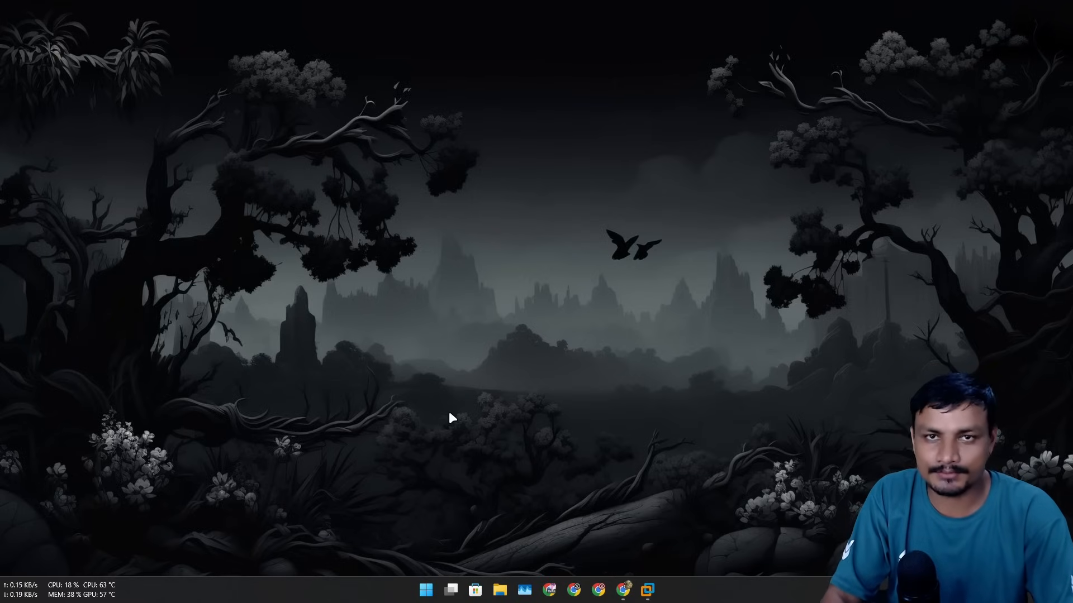
mouse_move(440, 449)
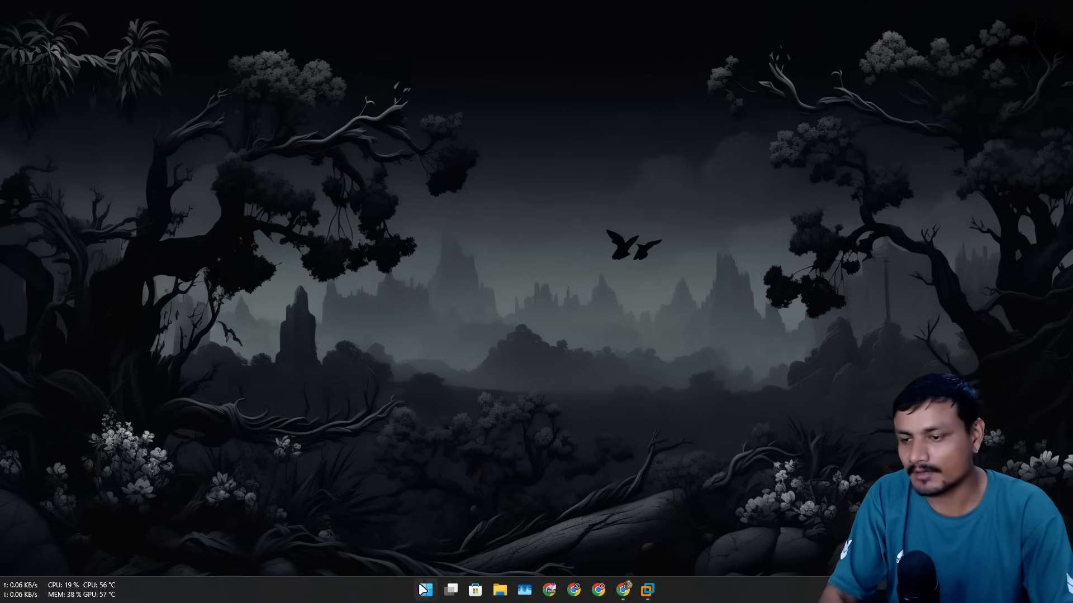
left_click(426, 590)
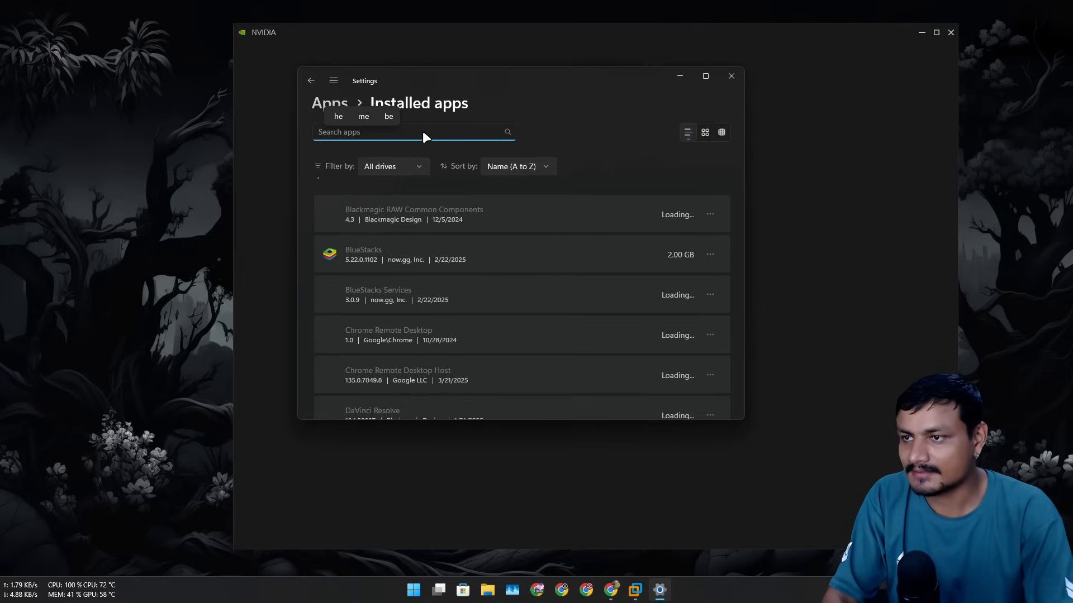
Step: Search the installed apps list for 'edge'
type("edge")
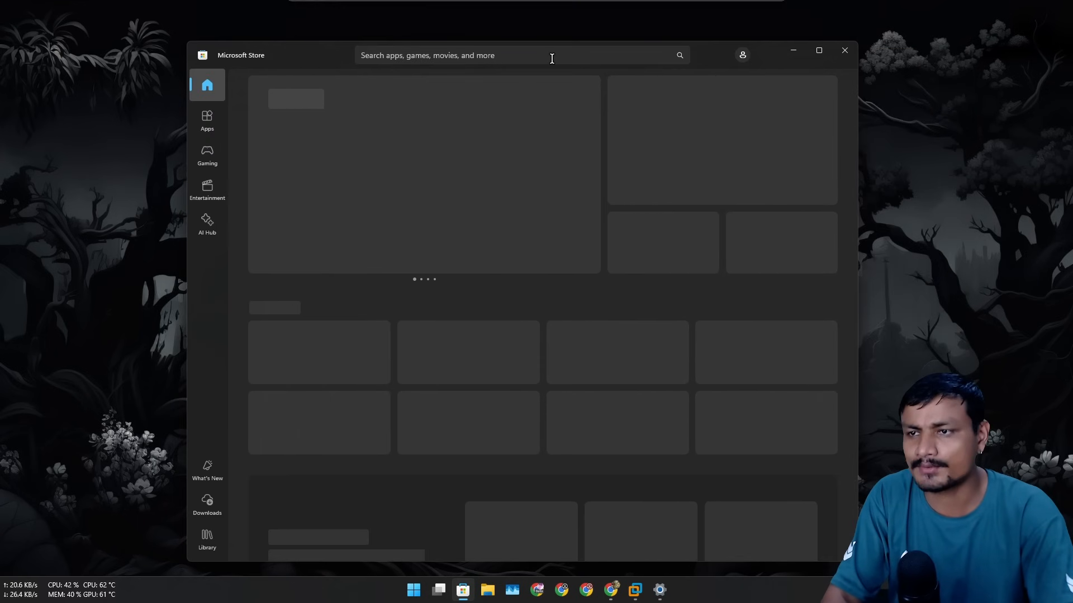
Step: Search Microsoft Store for 'edge' to reach the Microsoft Edge Browser page
type("e")
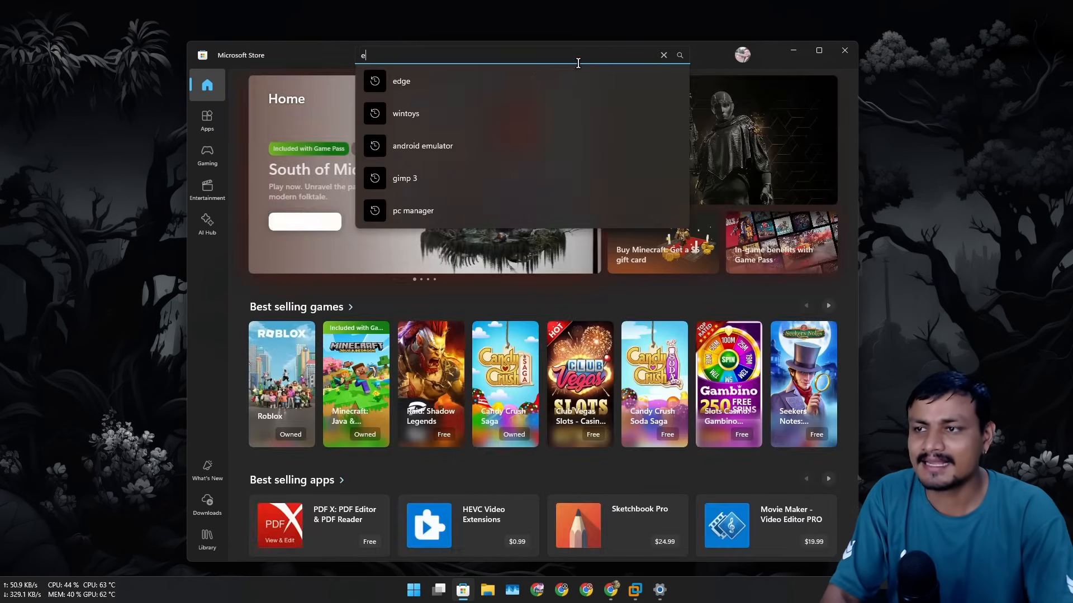
left_click(663, 55)
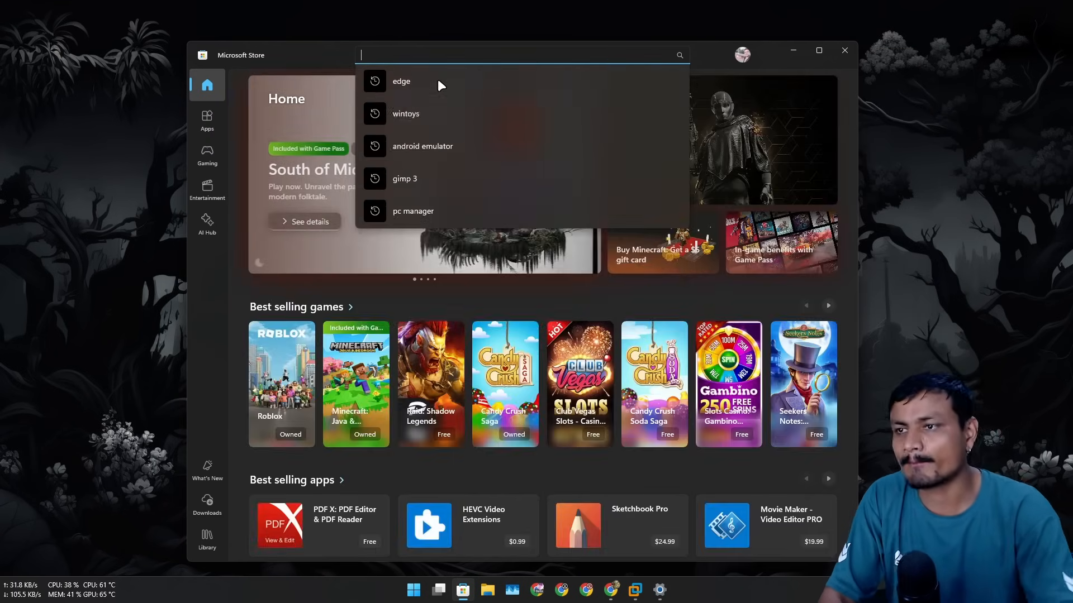
left_click(401, 81)
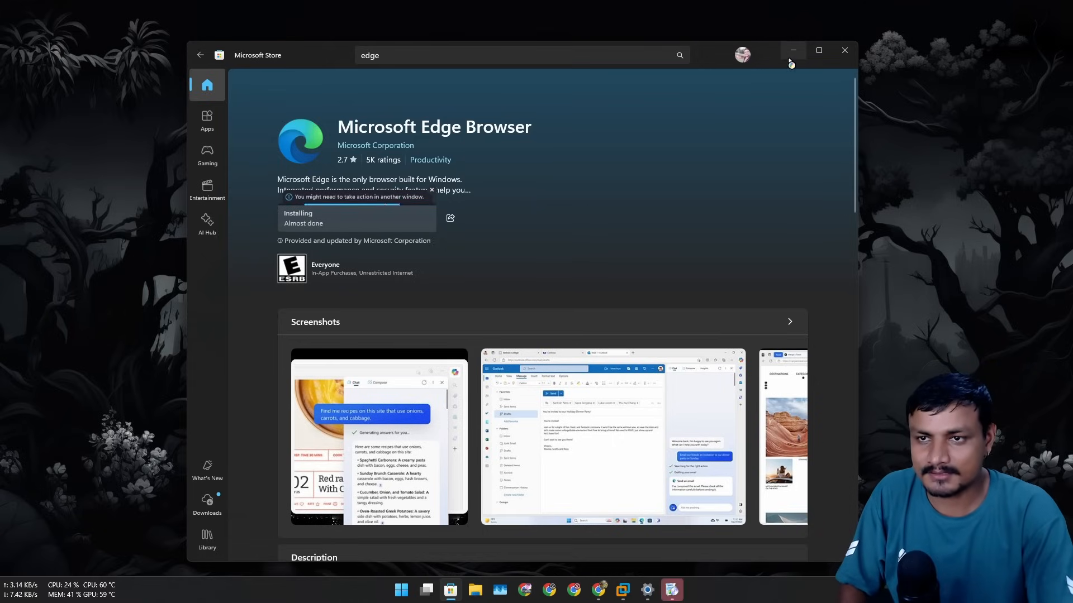
mouse_move(792, 51)
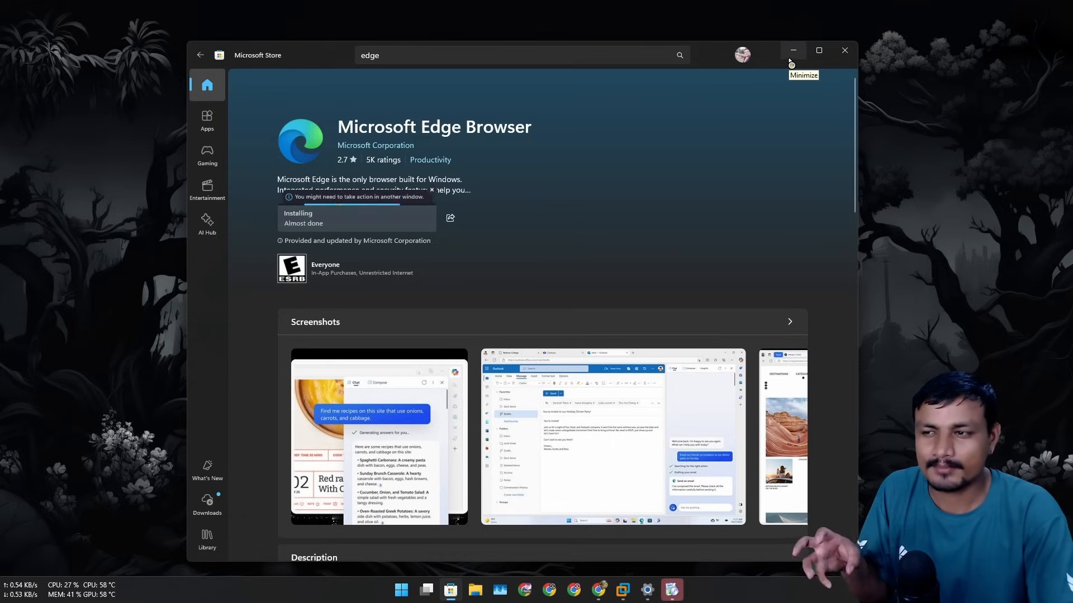
mouse_move(791, 63)
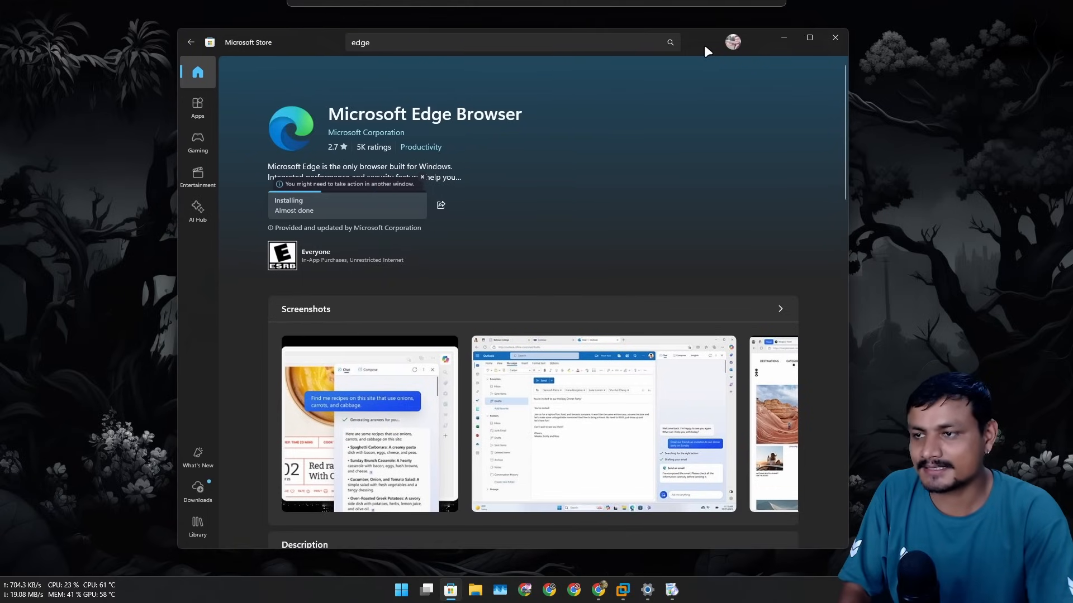
mouse_move(597, 187)
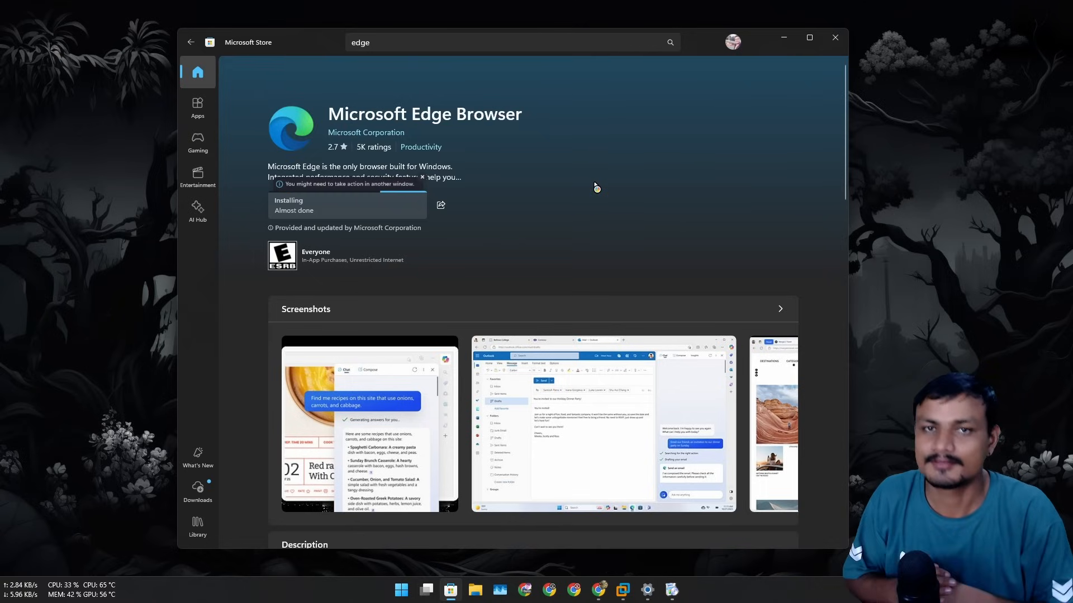
mouse_move(247, 234)
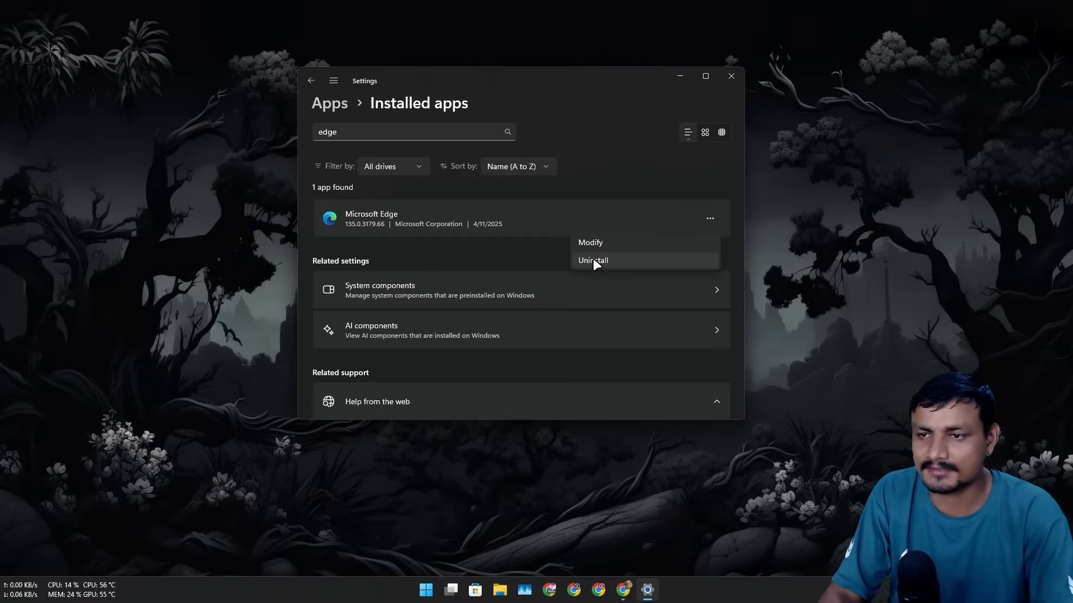
Step: Uninstall Microsoft Edge again from Installed apps and confirm the removal
left_click(592, 260)
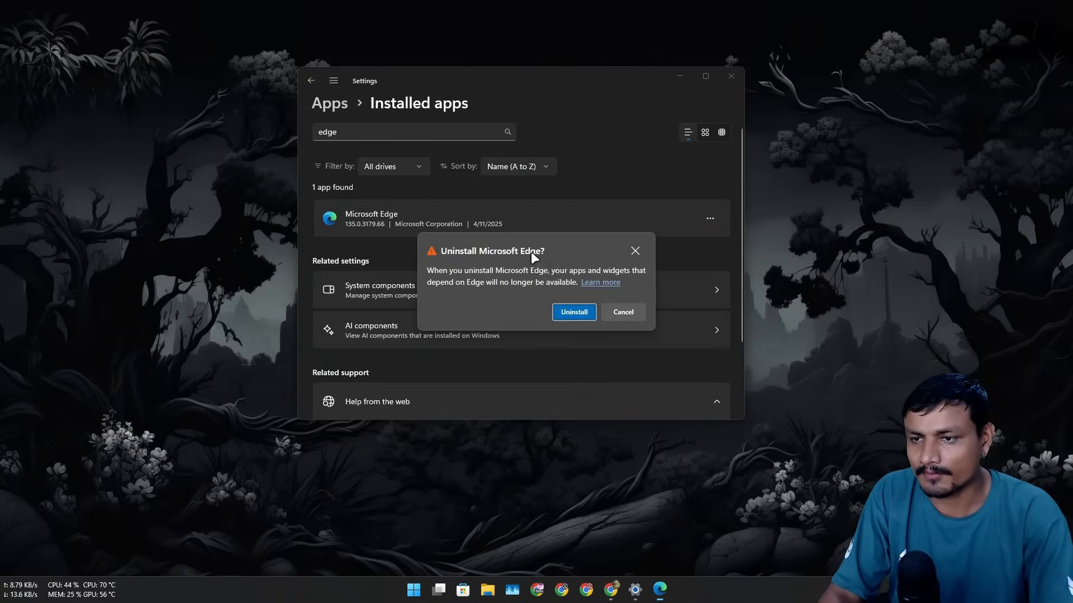
left_click(574, 312)
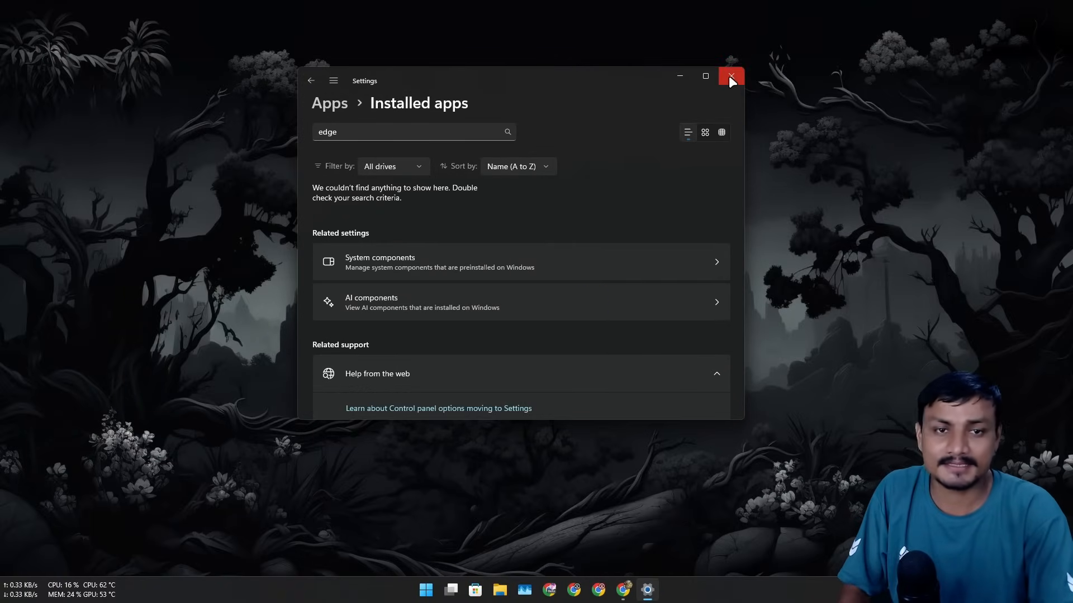
mouse_move(636, 103)
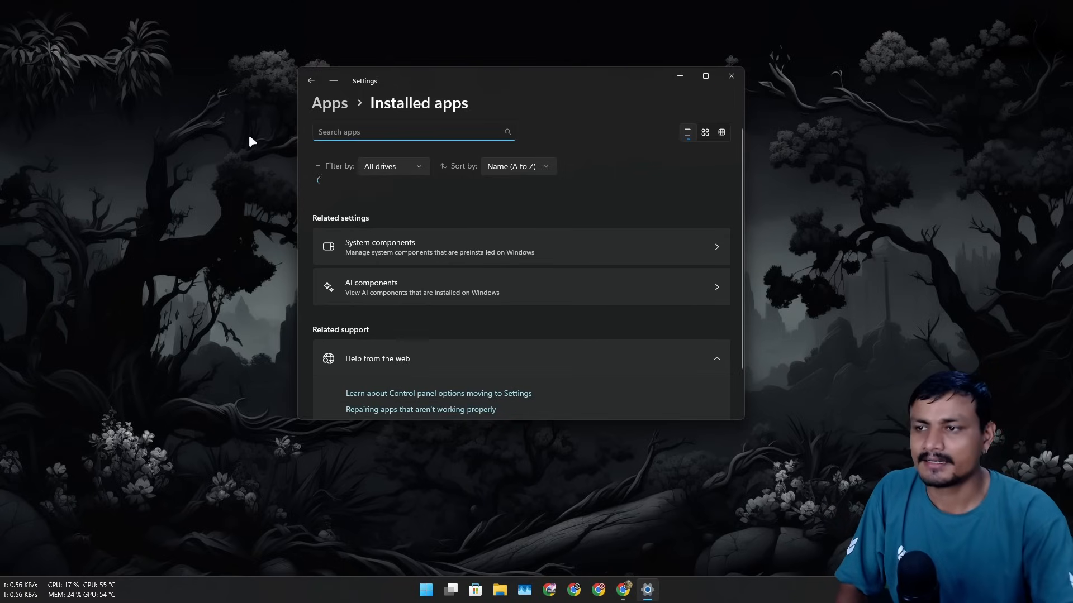
Step: Close the Settings window, leaving the empty desktop
left_click(730, 76)
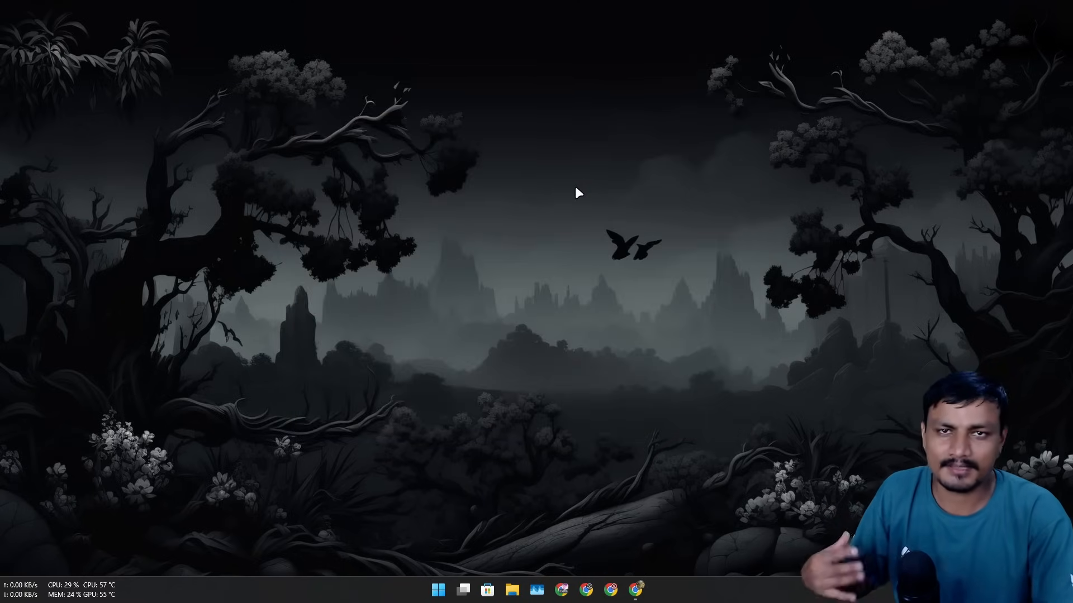
mouse_move(660, 289)
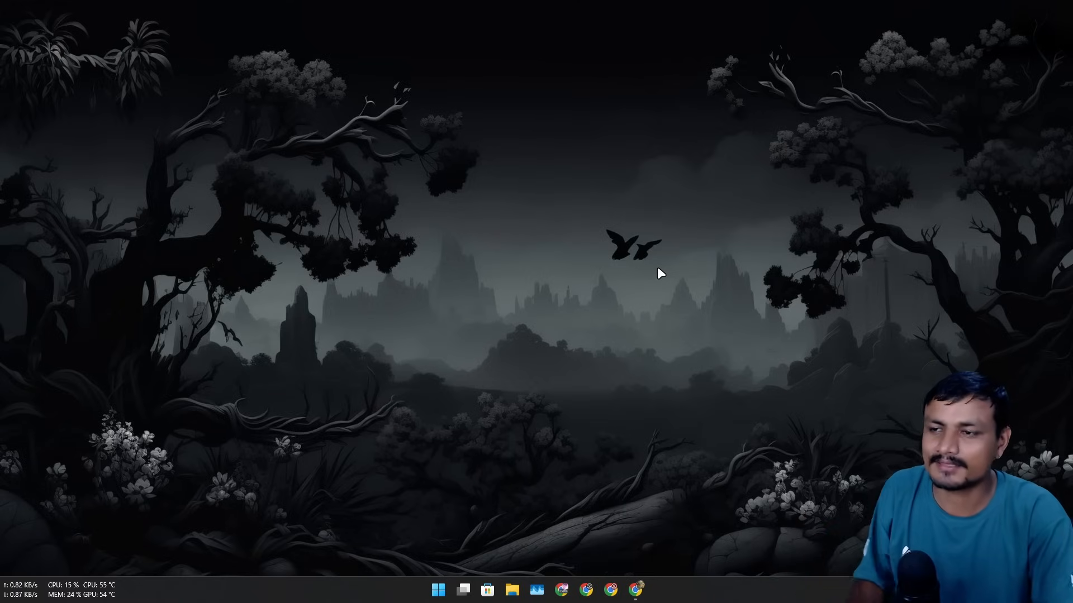
mouse_move(443, 596)
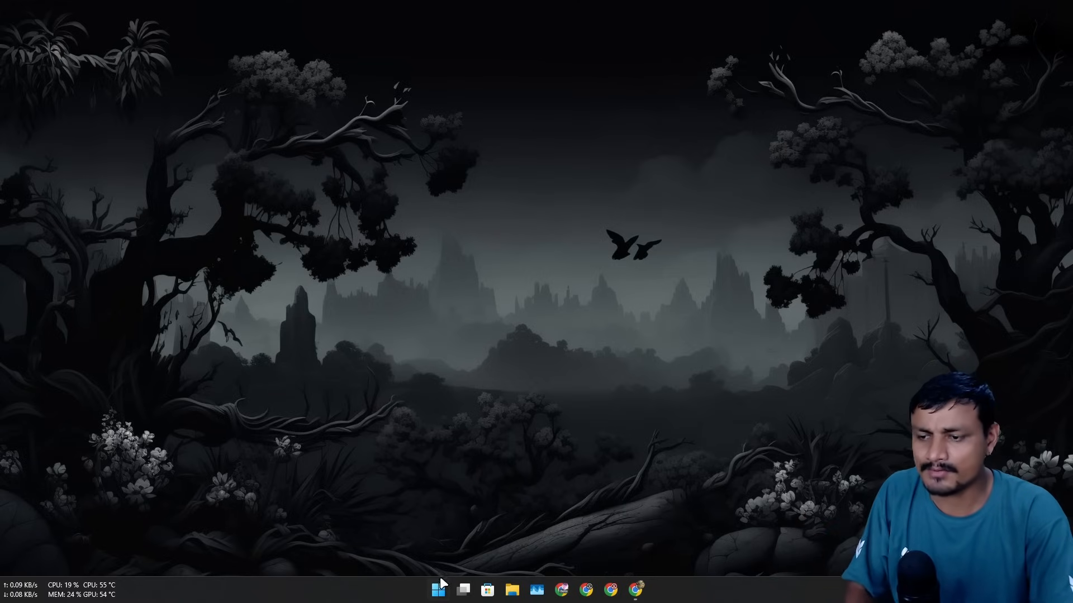